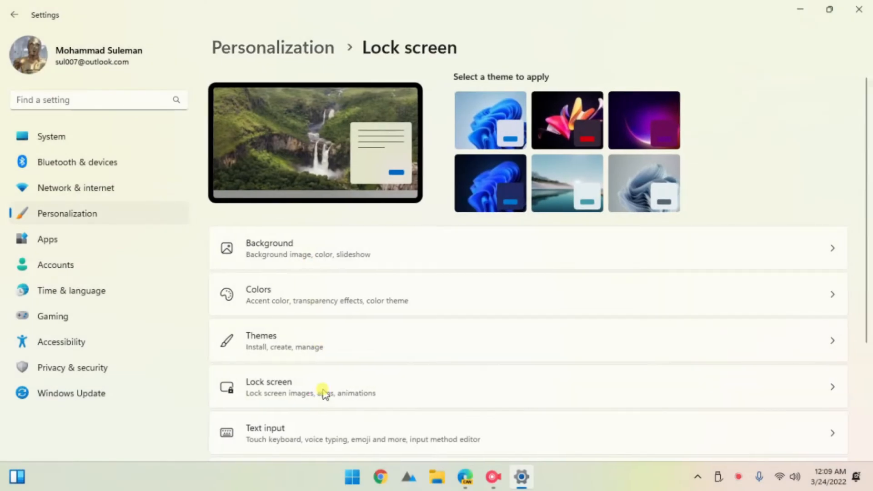
Go to the Lock screen page under Personalization to check its settings.
click(268, 387)
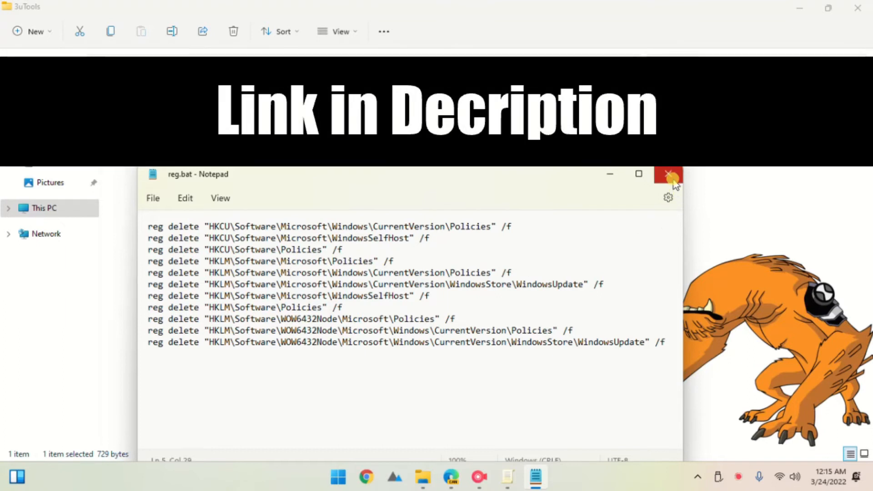
Close the reg.bat script and bring up the context actions for reg.bat in D:\3uTools.
click(669, 175)
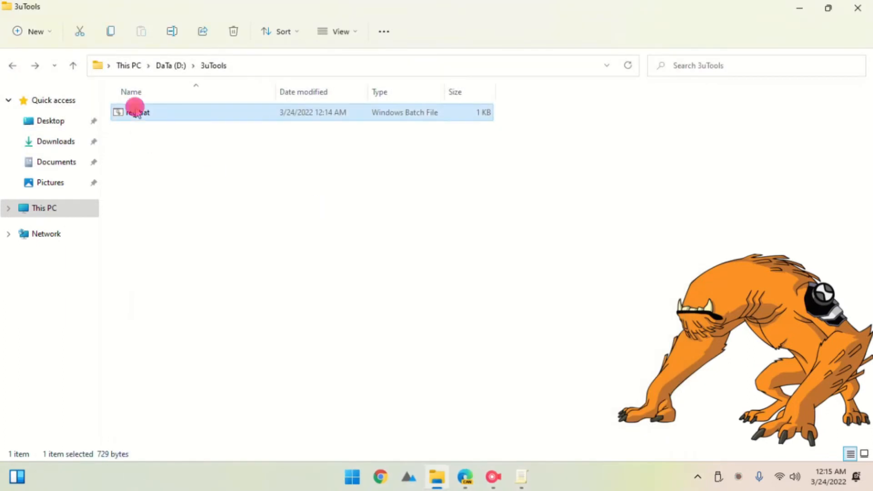
right_click(137, 112)
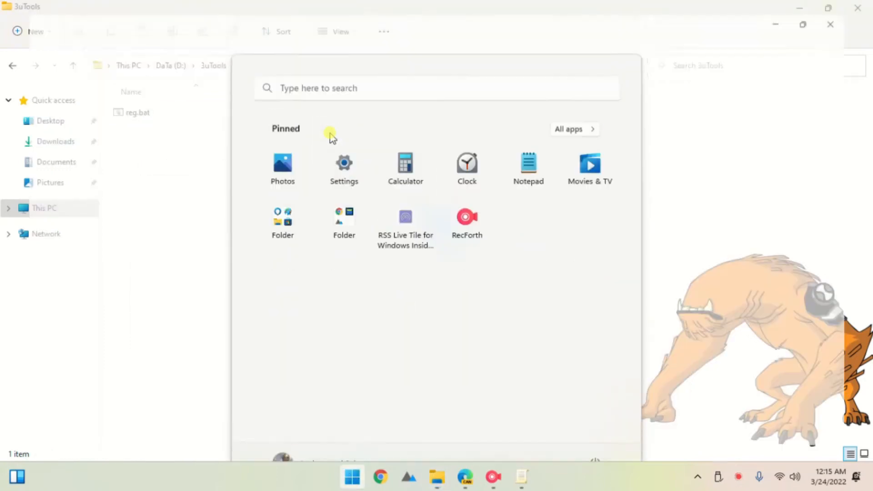
Return to Personalization > Lock screen, now editable and set to Windows spotlight.
click(344, 167)
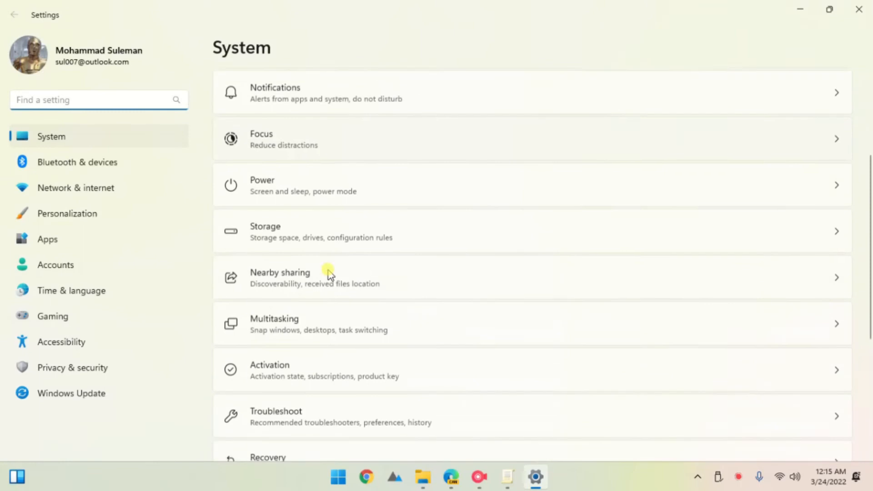
click(66, 213)
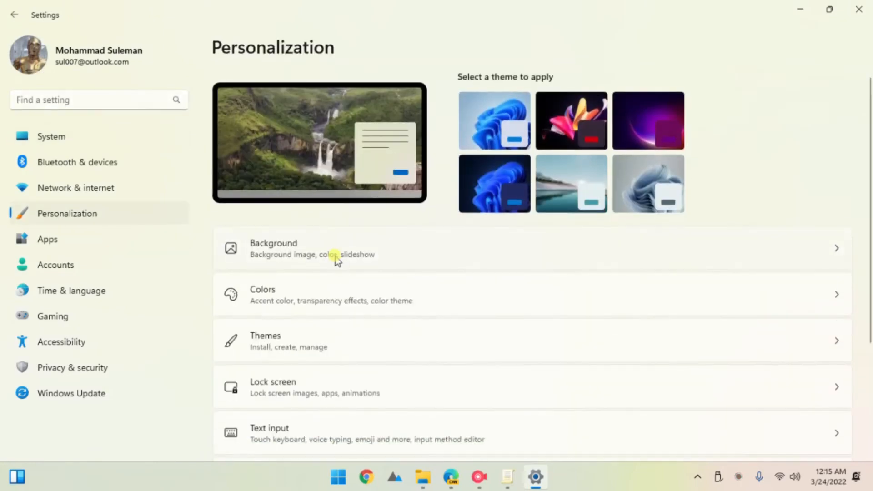
click(273, 387)
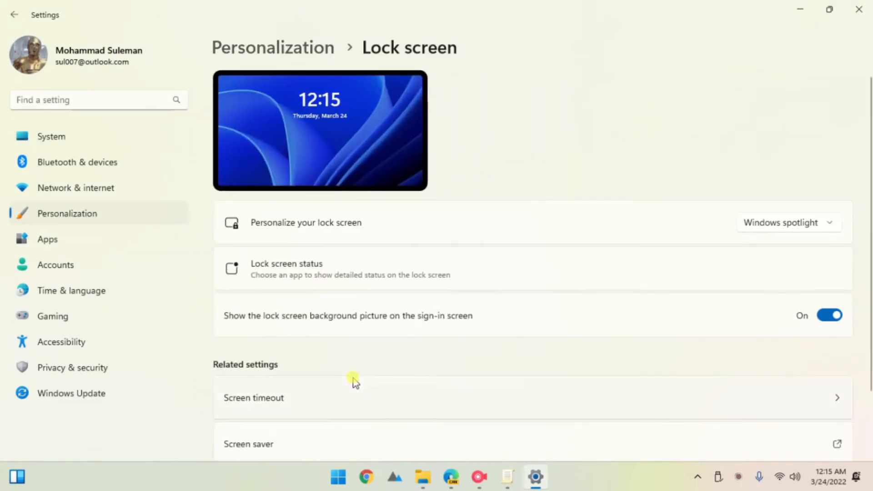